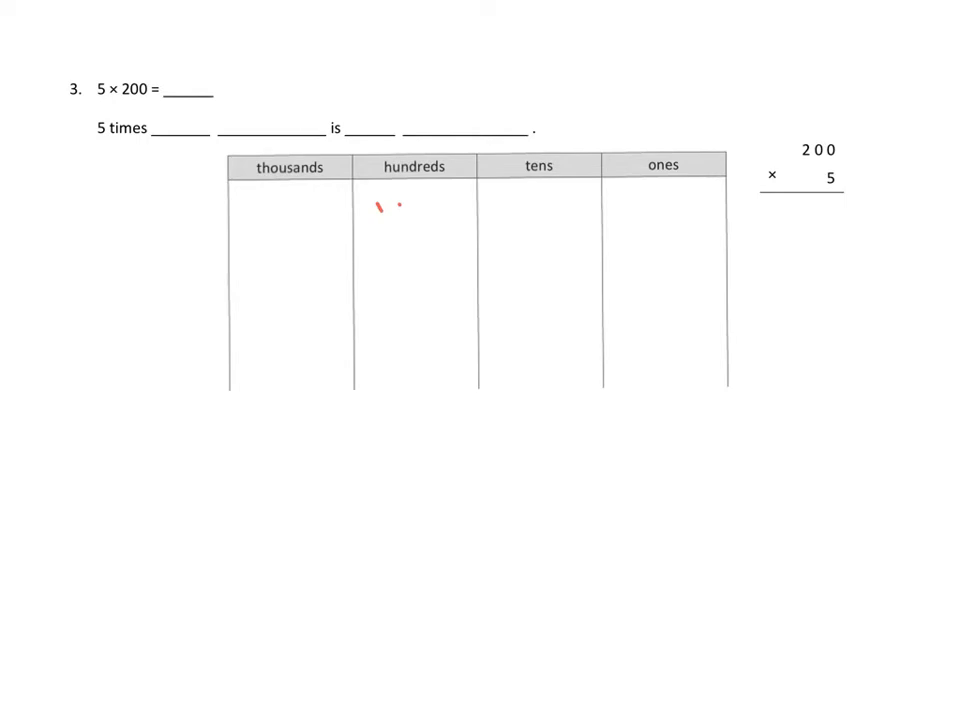
Circle the pairs of dots drawn down the hundreds column for 5 × 200.
left_click_drag(370, 210, 400, 196)
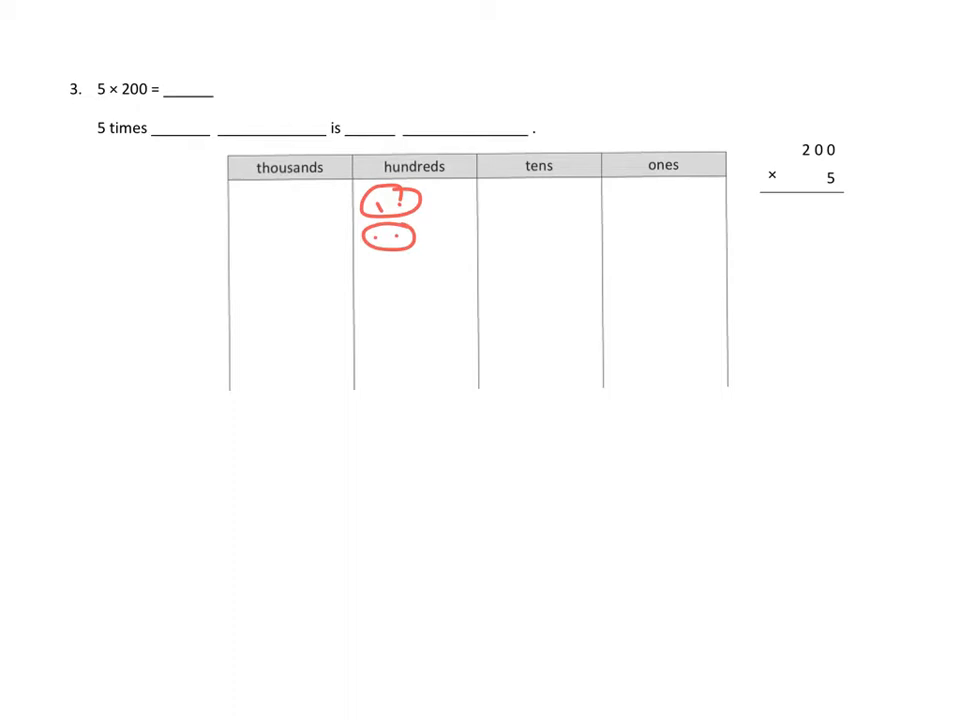
left_click_drag(376, 270, 410, 270)
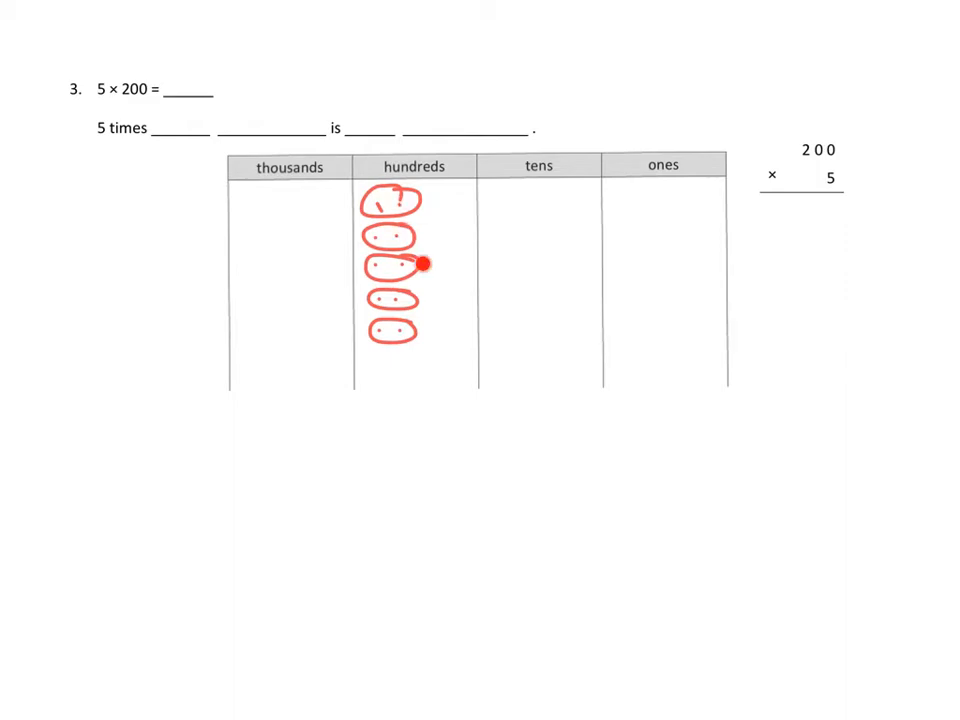
mouse_move(424, 264)
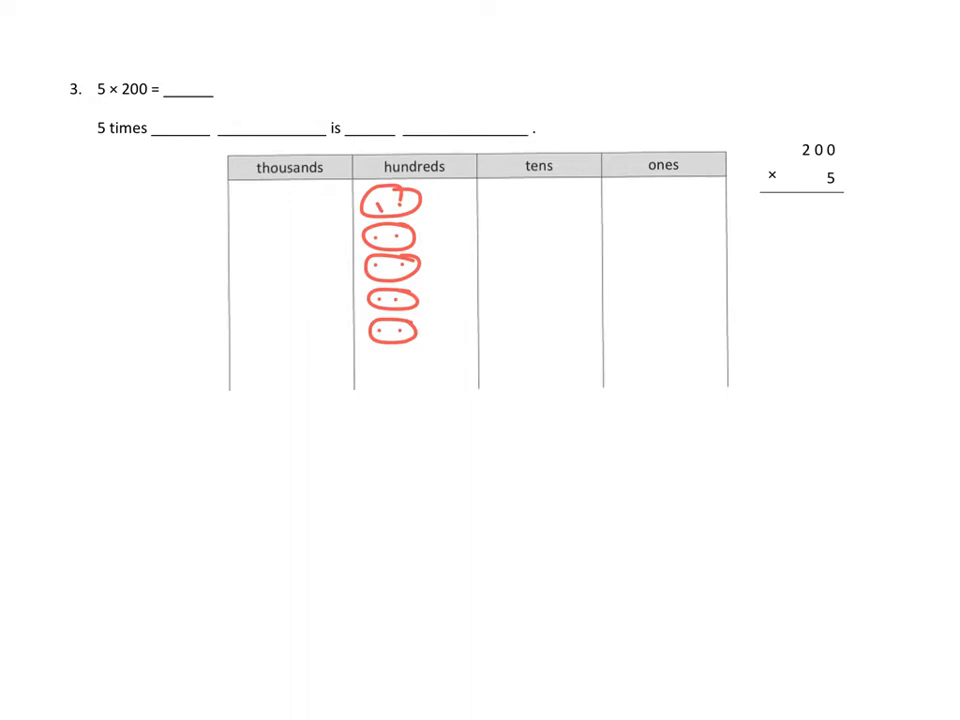
Write 2 in red at the first blank of the '5 times ___' sentence.
type("2 1")
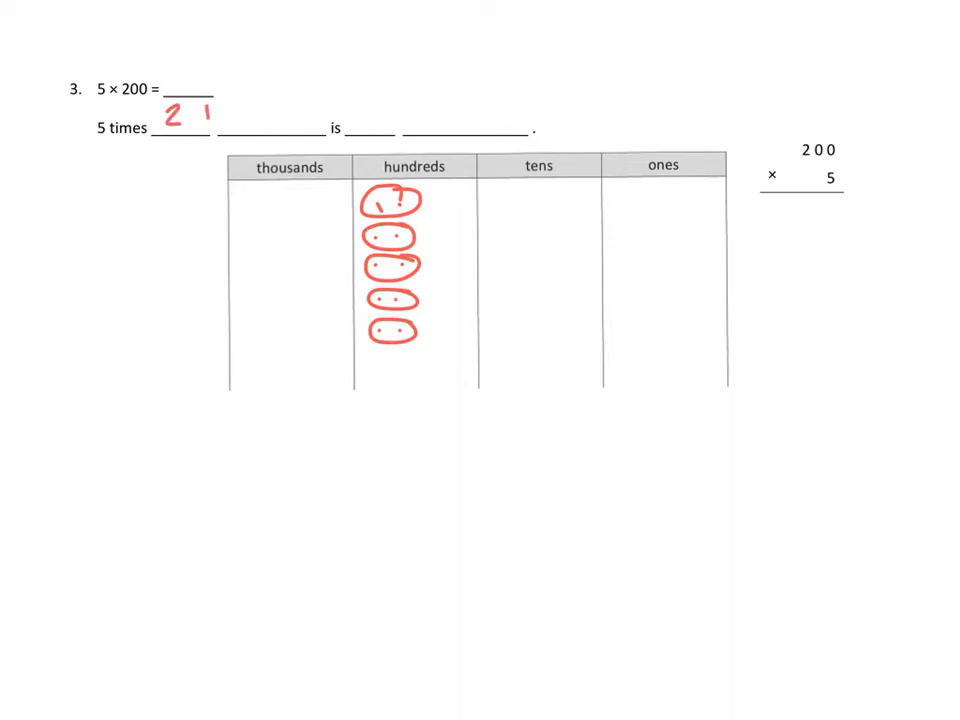